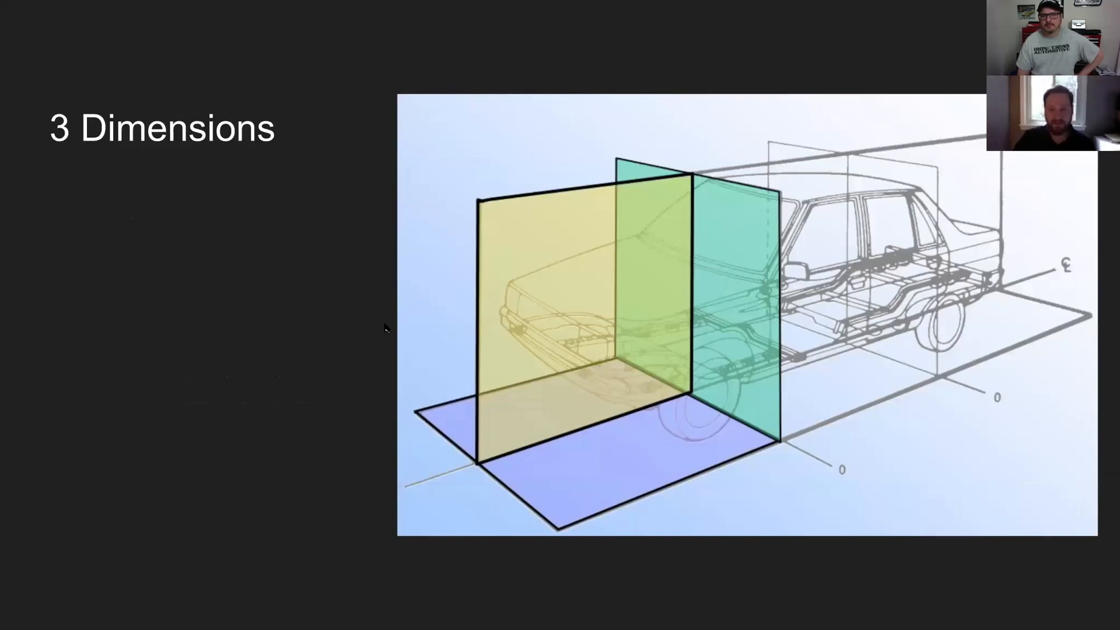
Reveal the first bullet on the 3 Dimensions slide, defining length as the zero plane
key(right)
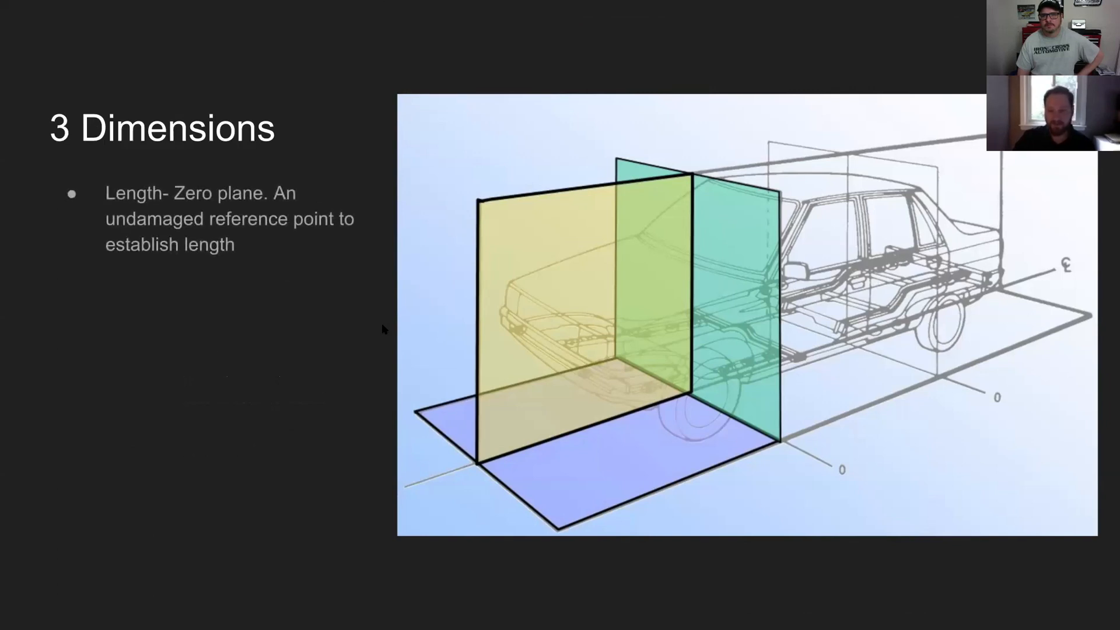
mouse_move(674, 449)
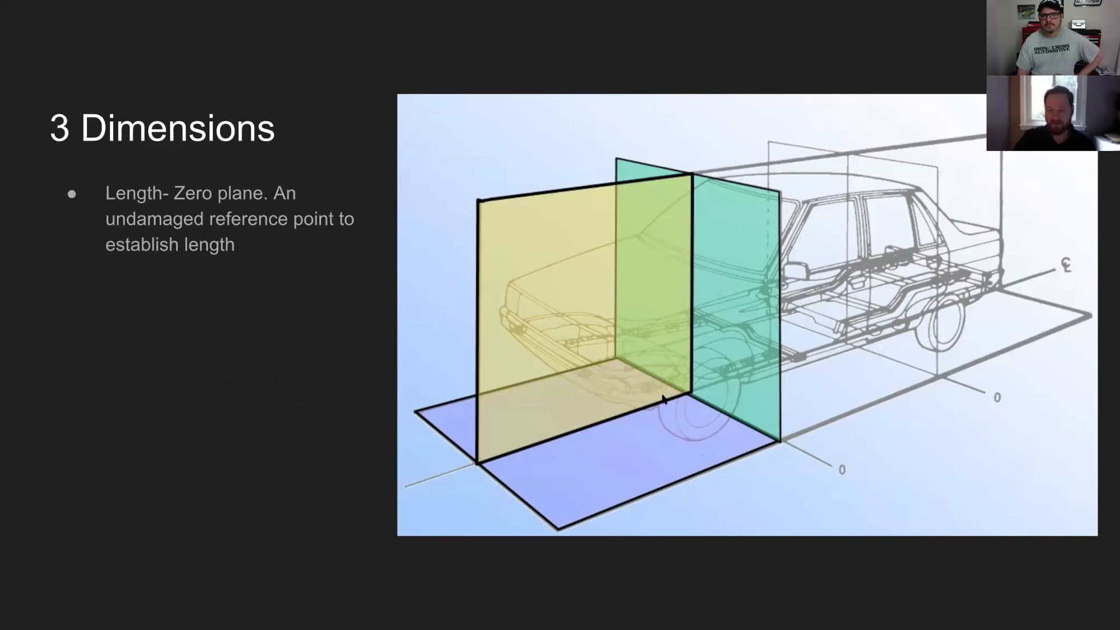
mouse_move(831, 238)
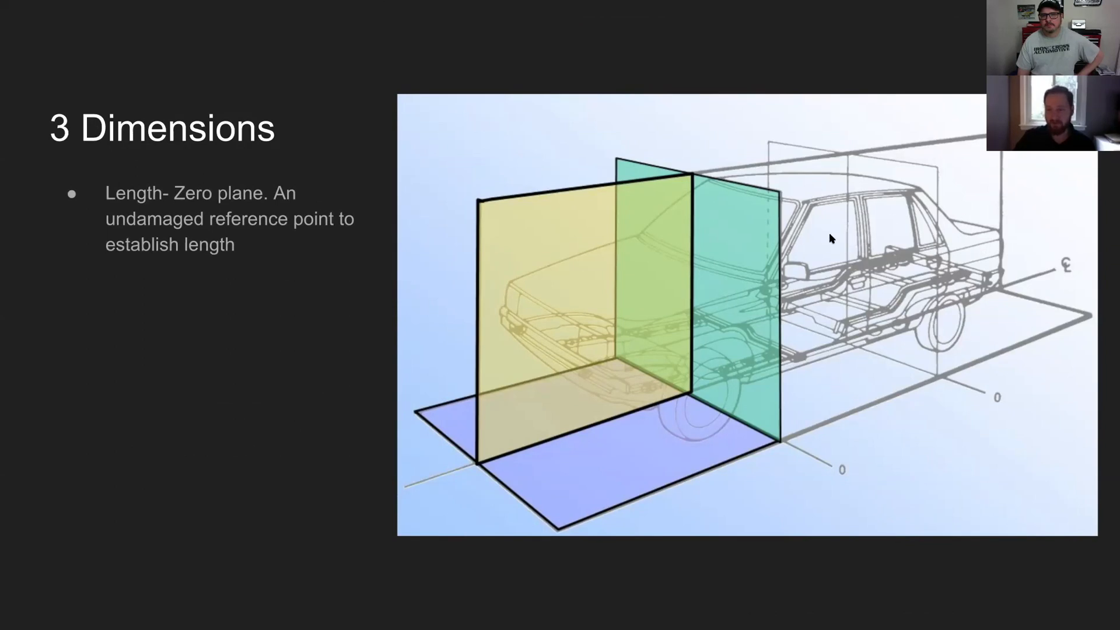
mouse_move(809, 246)
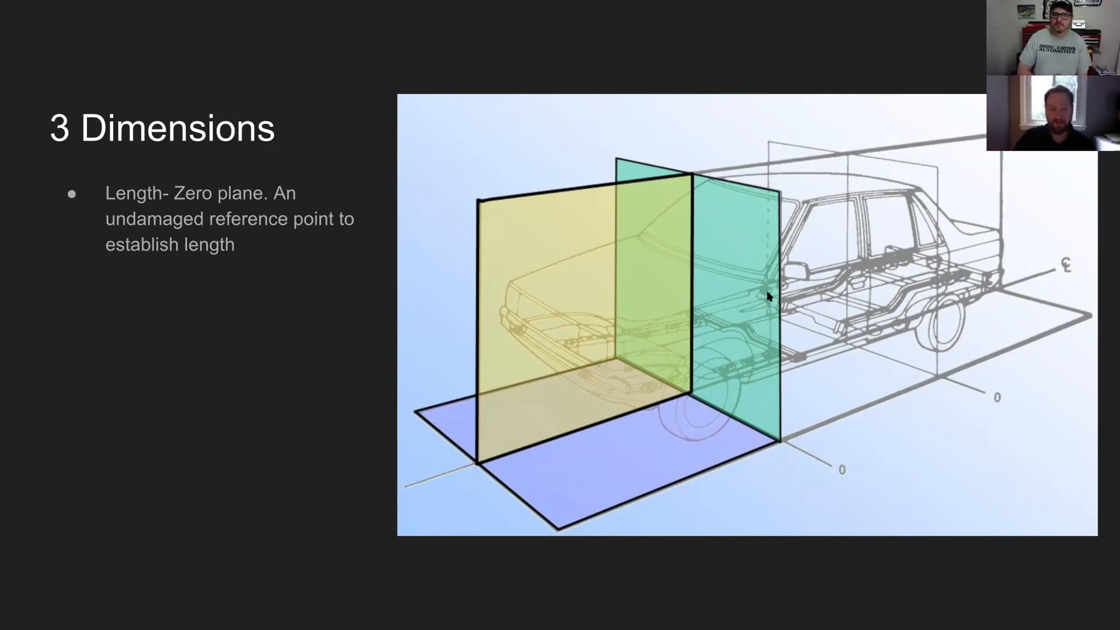
mouse_move(405, 321)
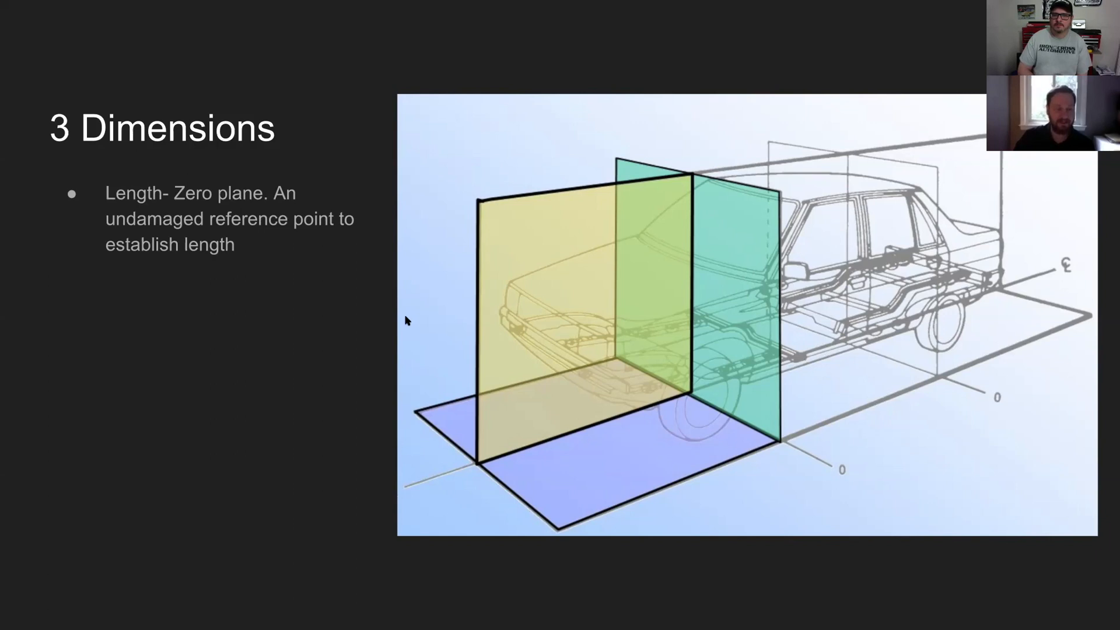
mouse_move(348, 298)
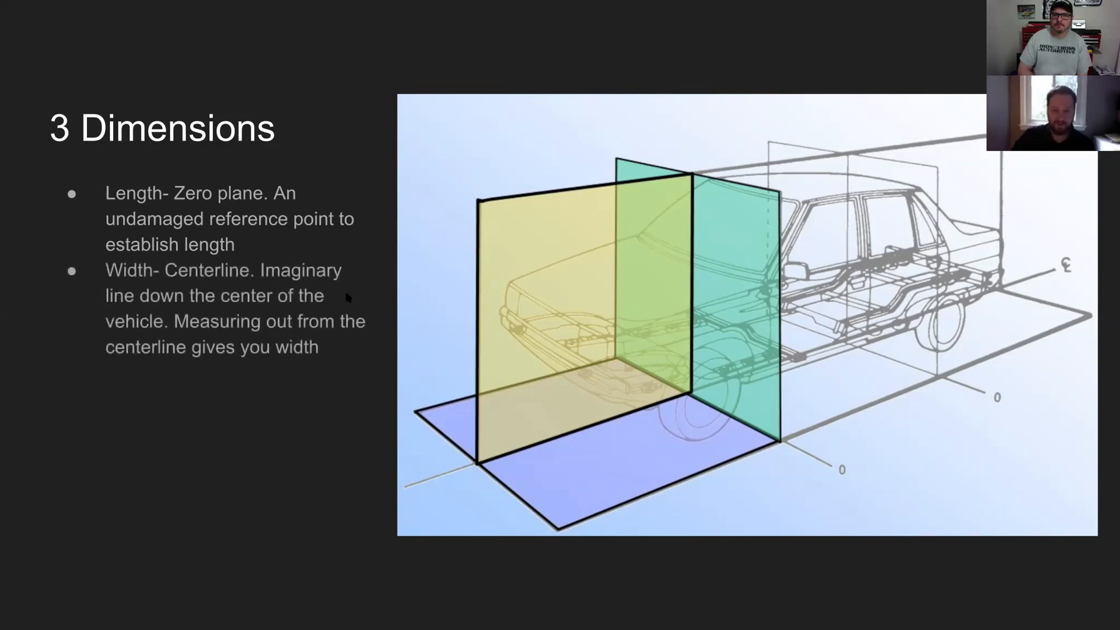
mouse_move(635, 189)
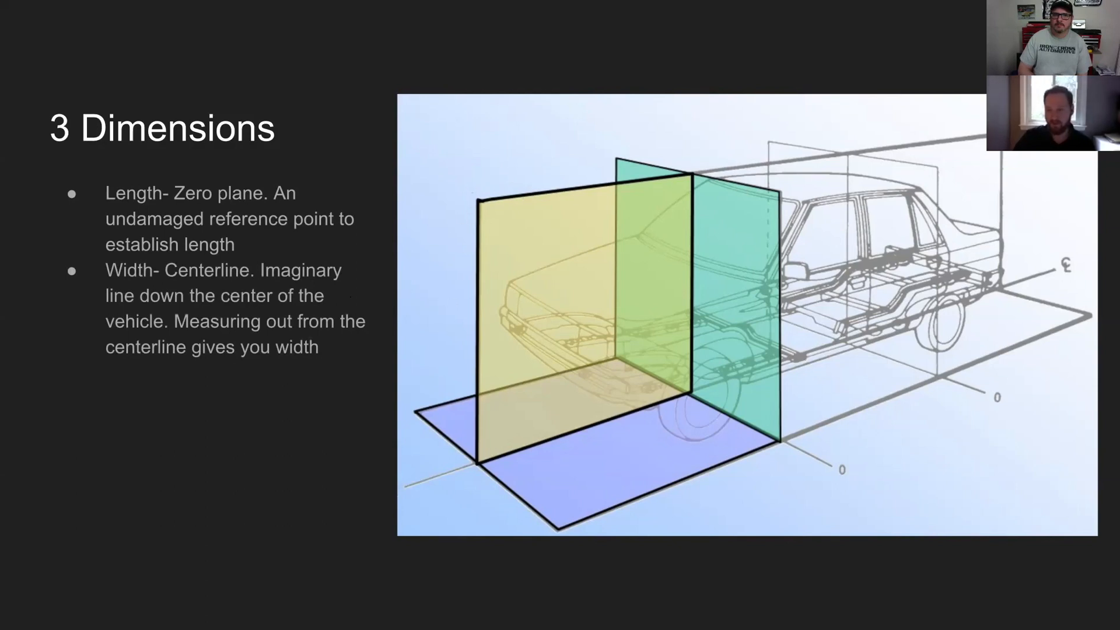
mouse_move(991, 294)
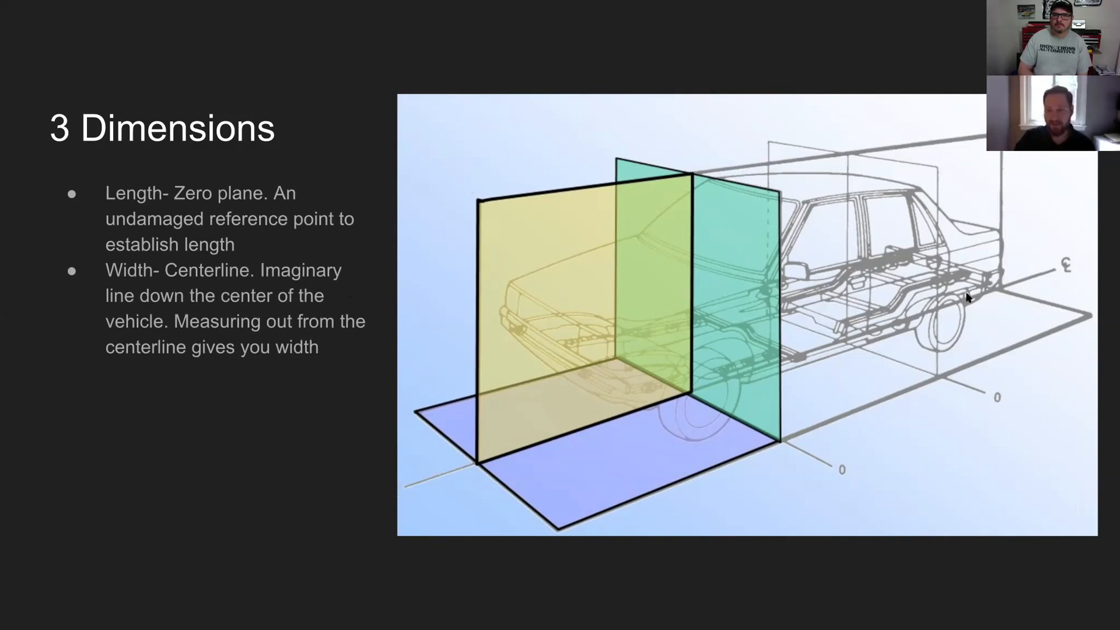
mouse_move(763, 261)
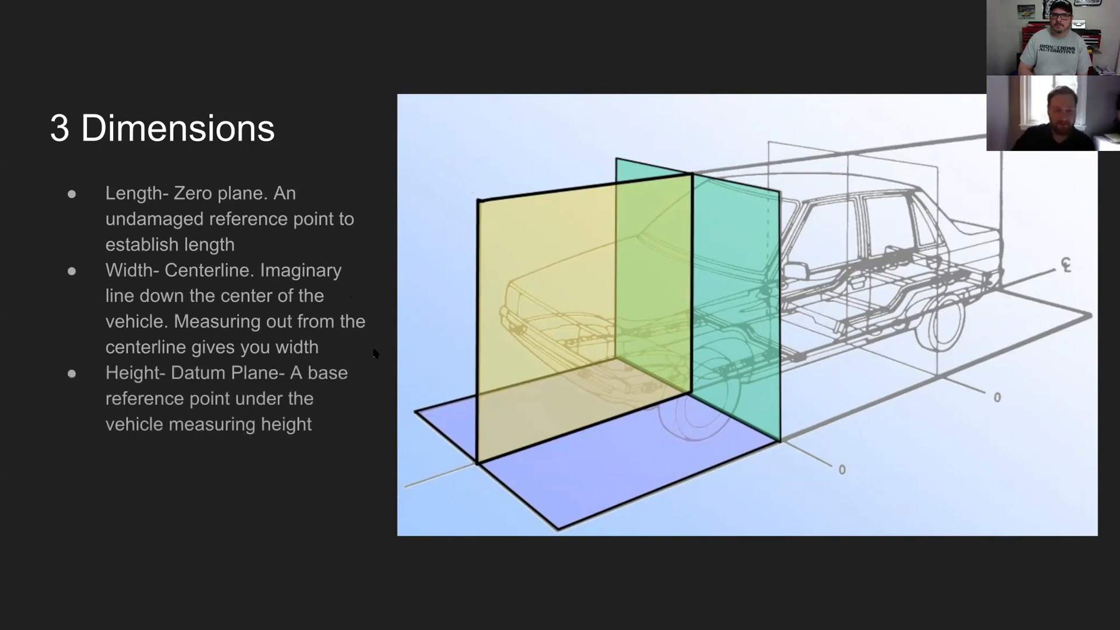
mouse_move(205, 388)
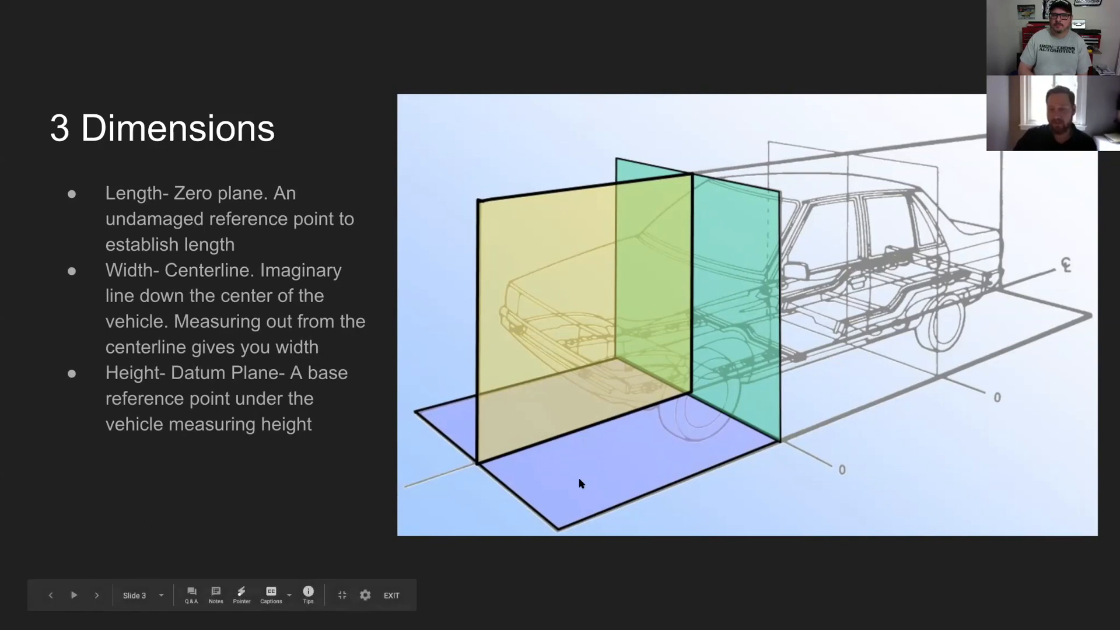
mouse_move(548, 507)
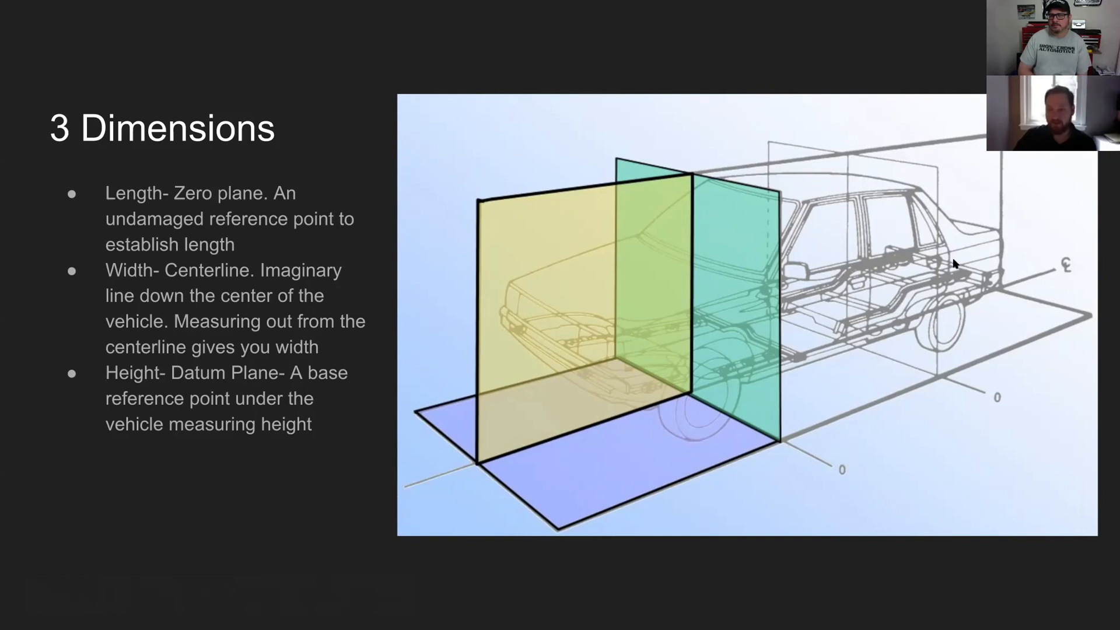
mouse_move(638, 379)
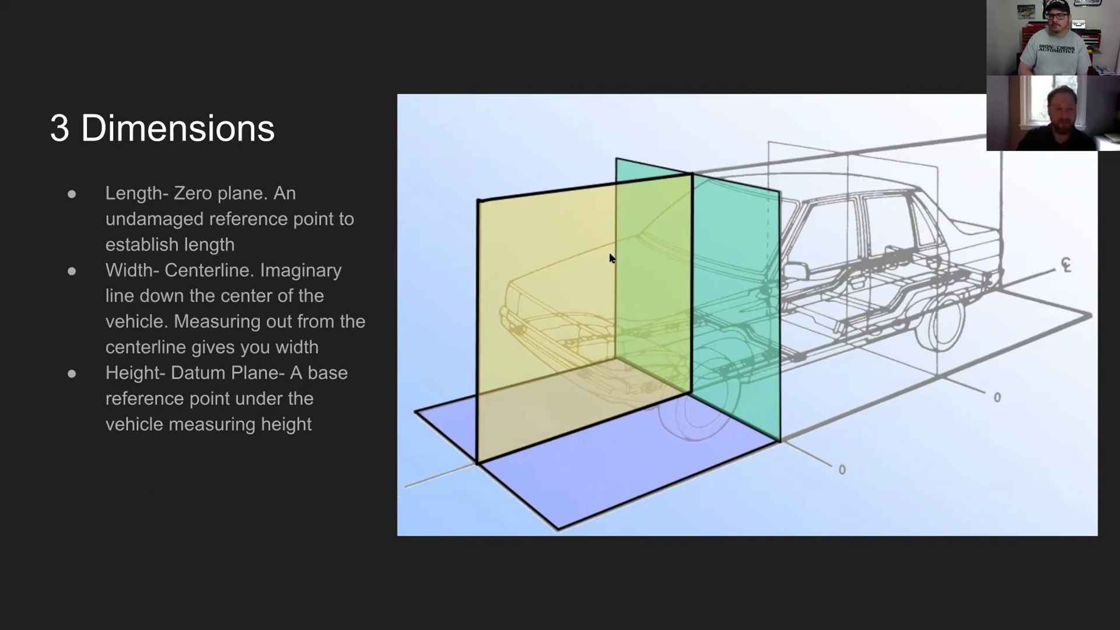
mouse_move(639, 398)
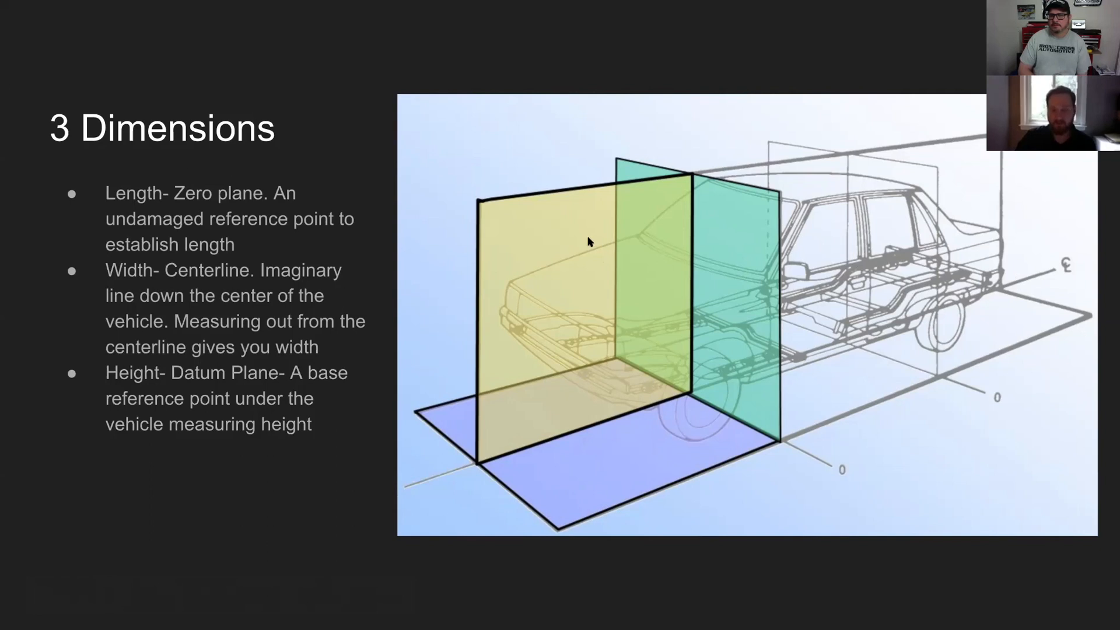
mouse_move(263, 366)
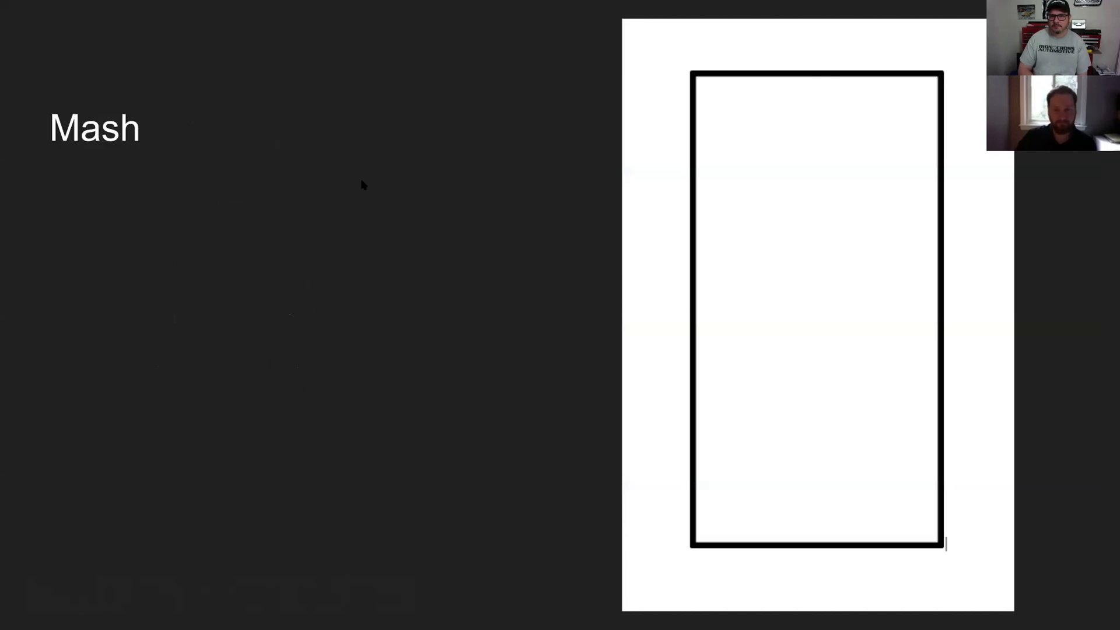
mouse_move(730, 20)
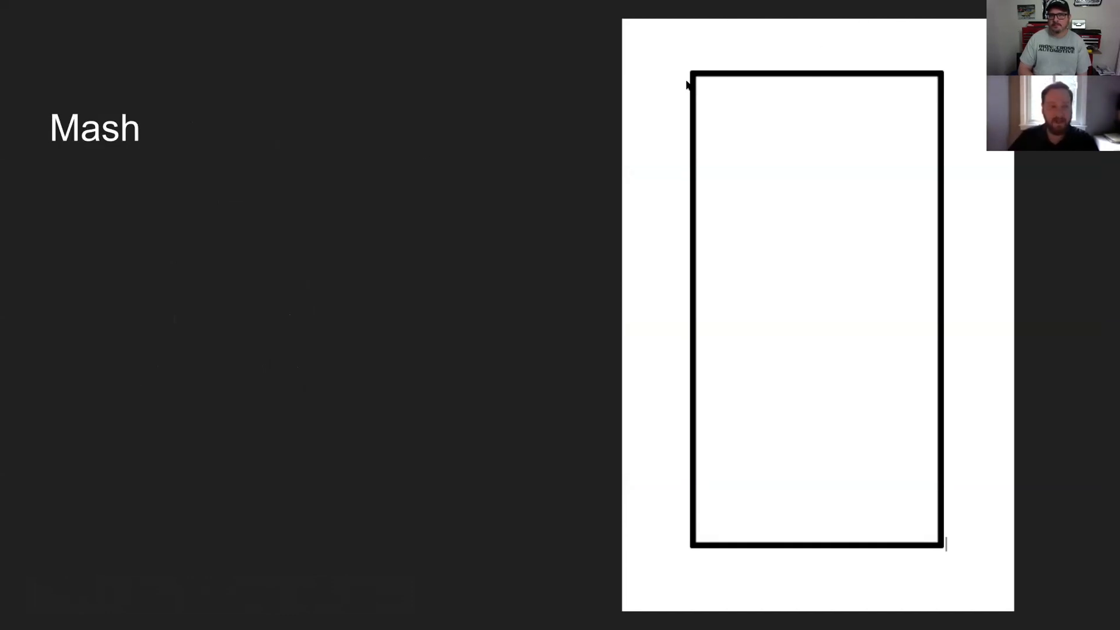
mouse_move(279, 227)
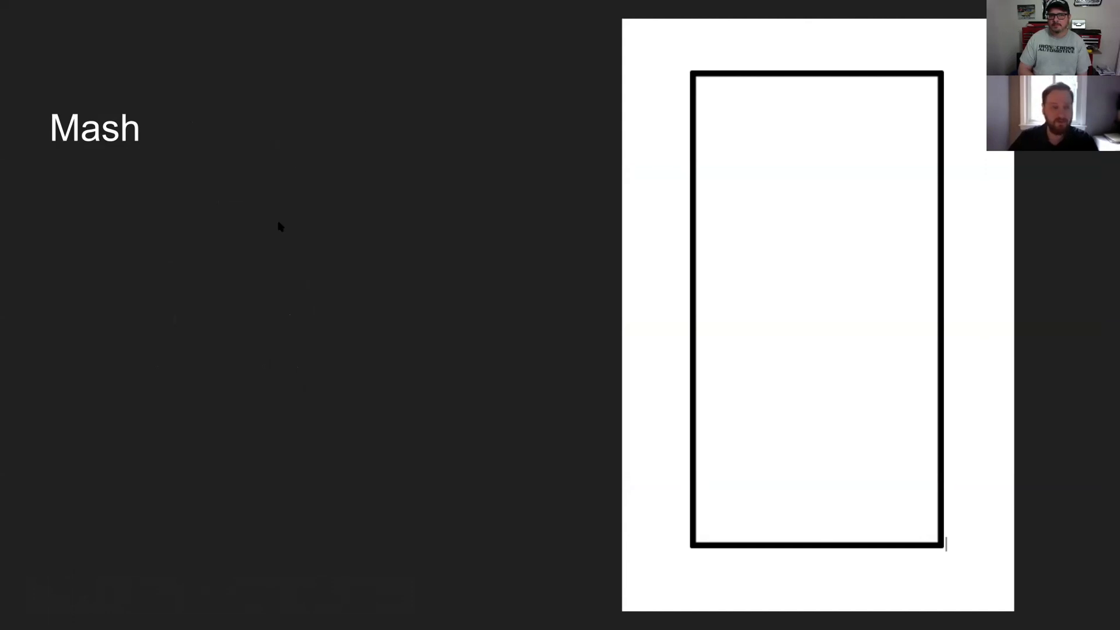
mouse_move(506, 162)
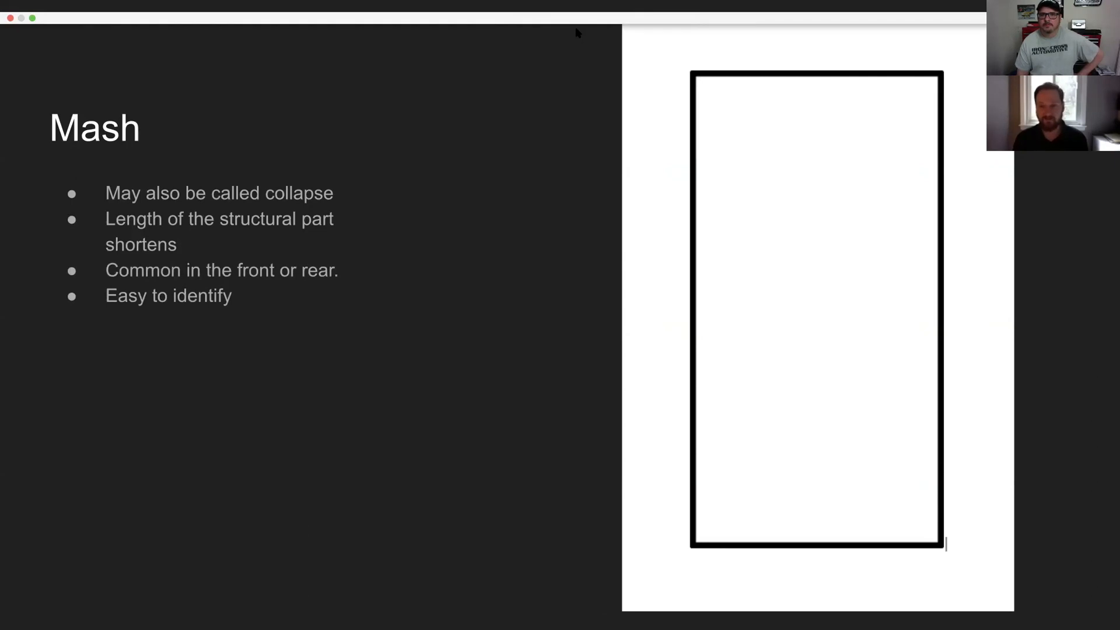
mouse_move(419, 77)
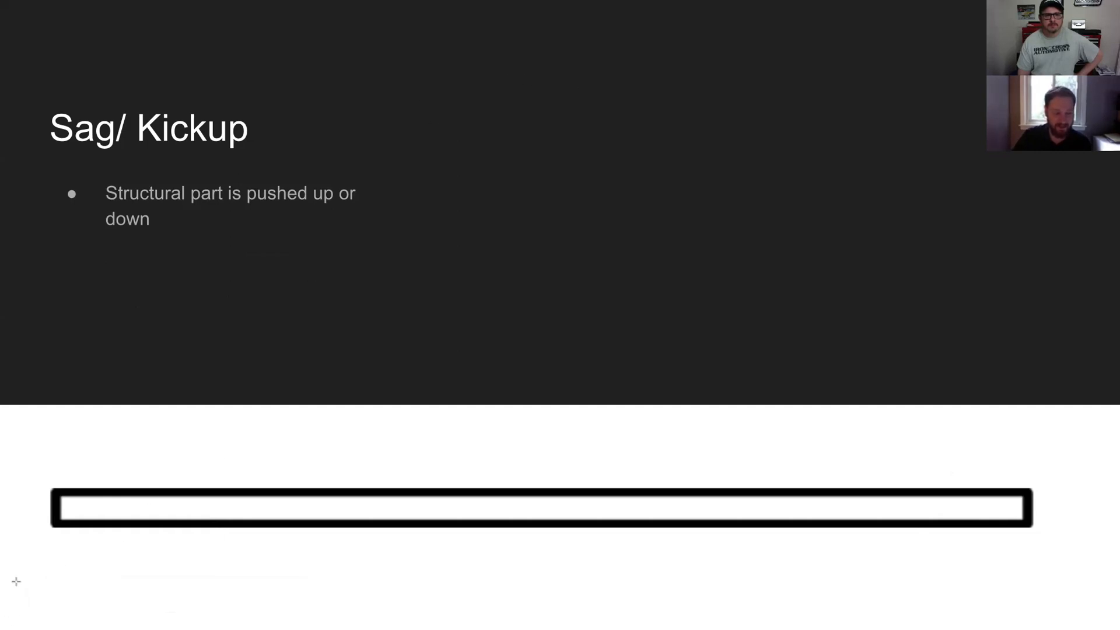
Sketch the rail's right end sagging downward in red, then advance to the Twist slide
drag(14, 582, 1089, 576)
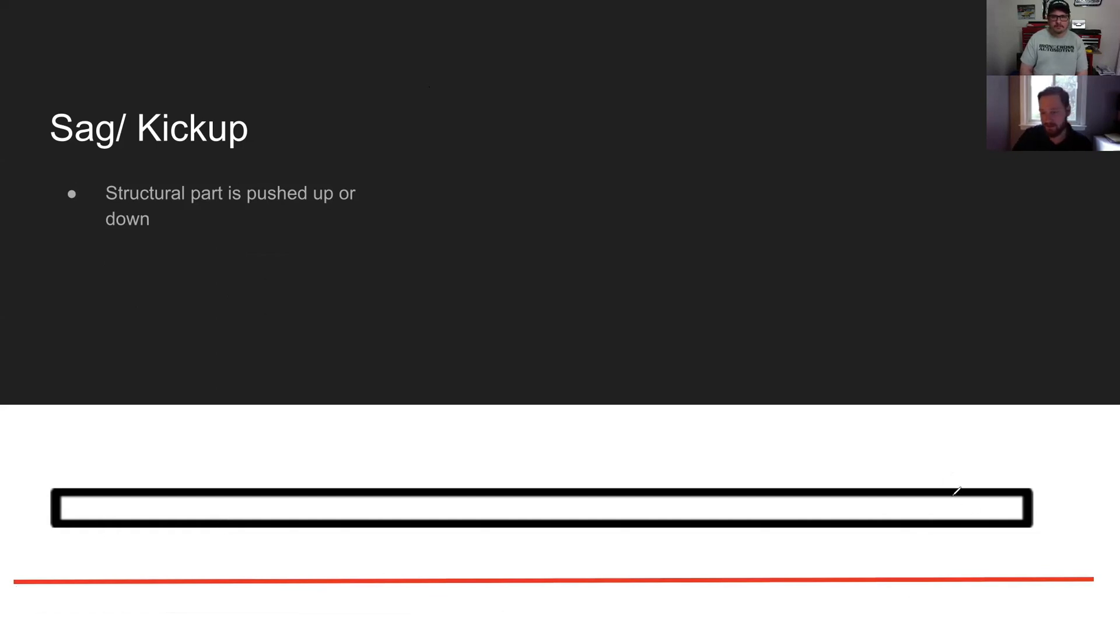
drag(957, 489, 1022, 532)
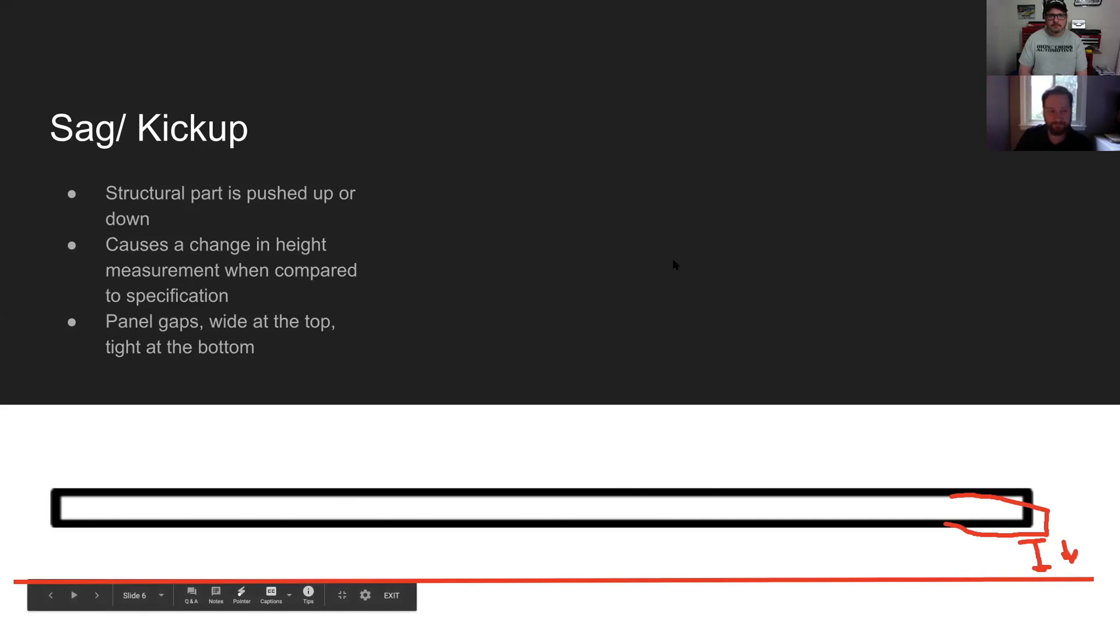
click(96, 595)
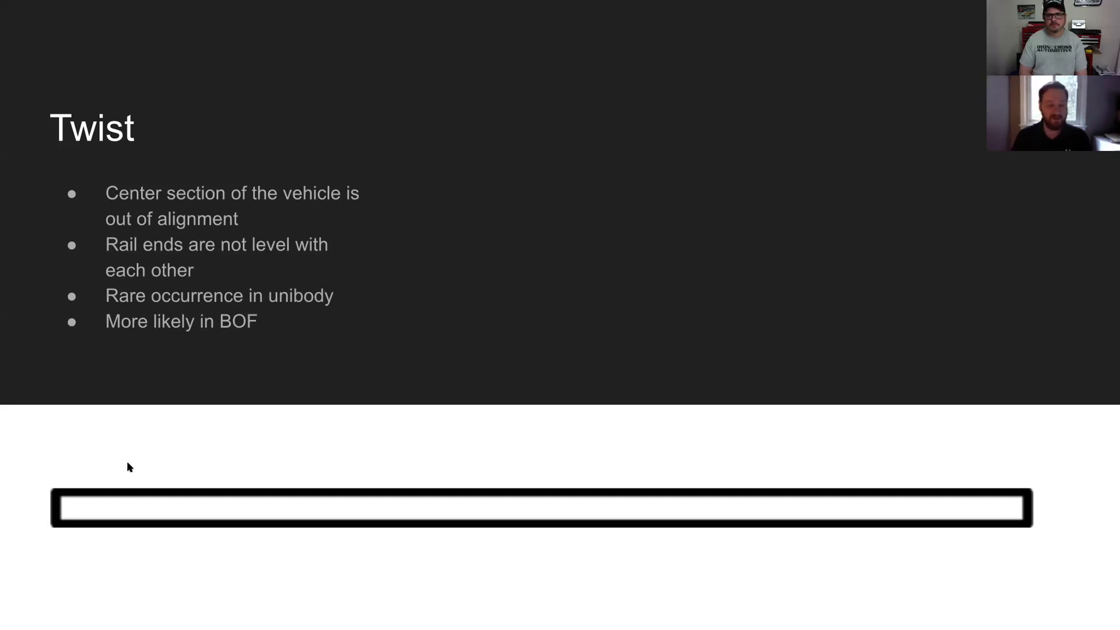
mouse_move(417, 89)
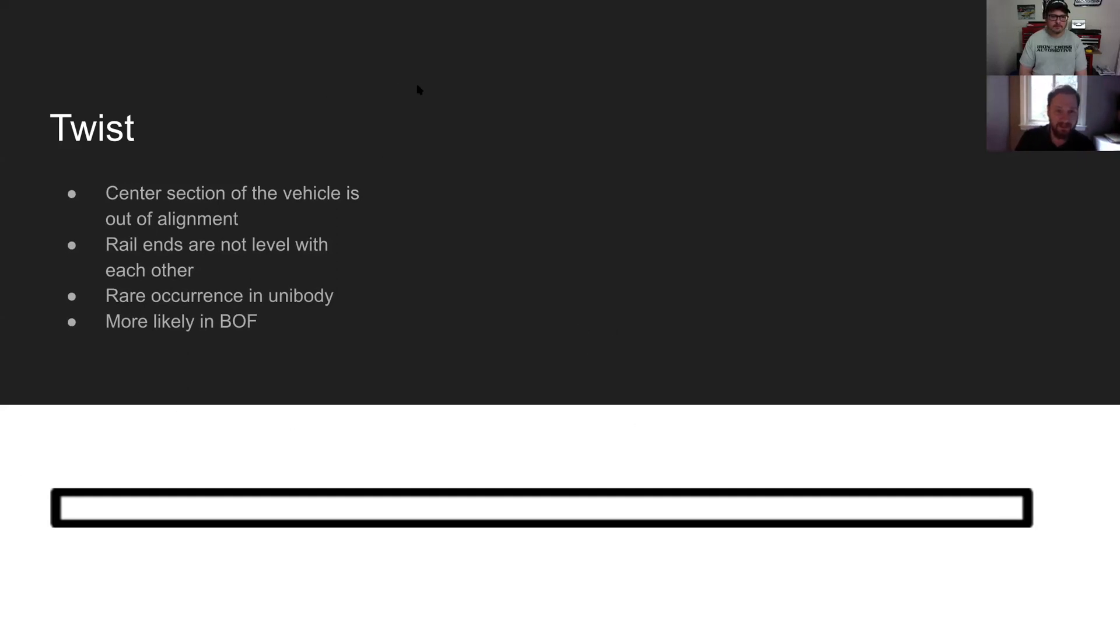
mouse_move(511, 475)
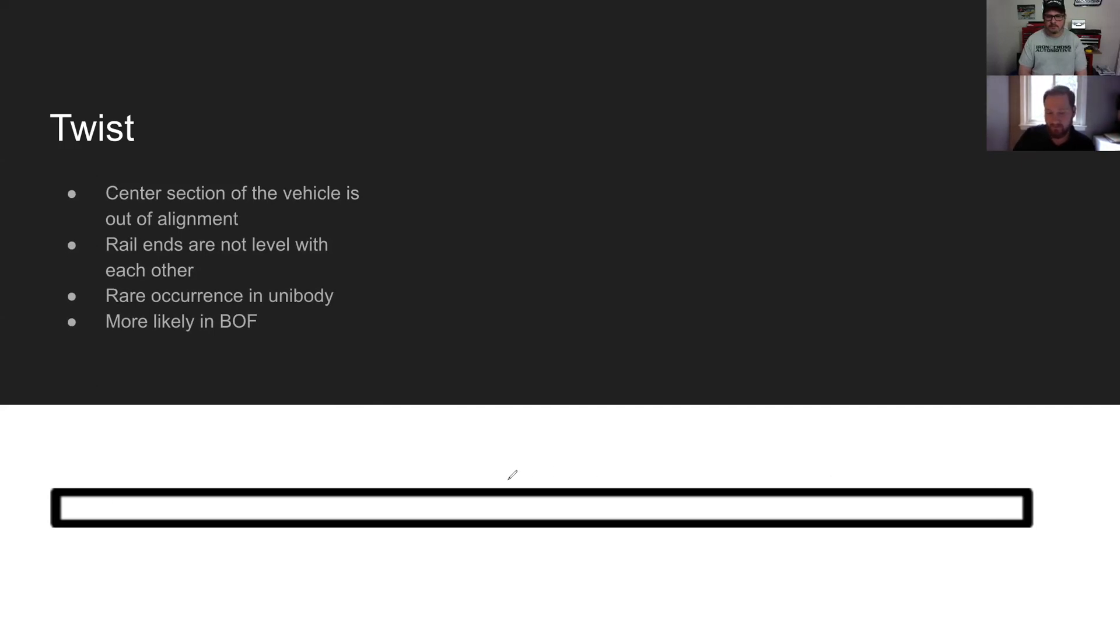
Mark up the frame diagram on the Twist slide with a horizontal pen stroke
drag(518, 487, 604, 487)
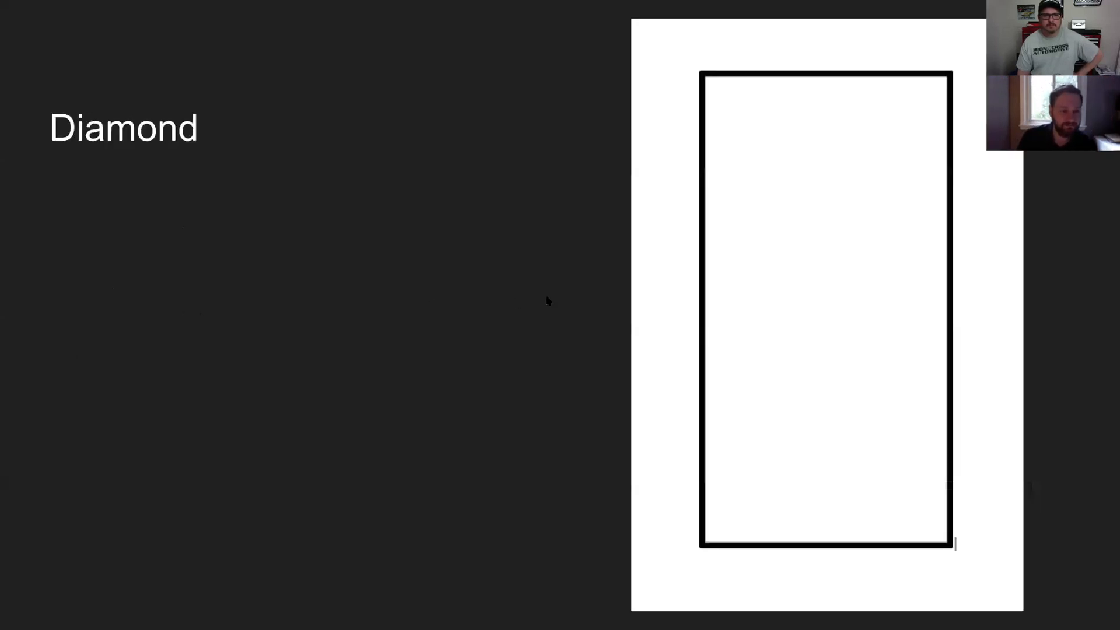
mouse_move(516, 300)
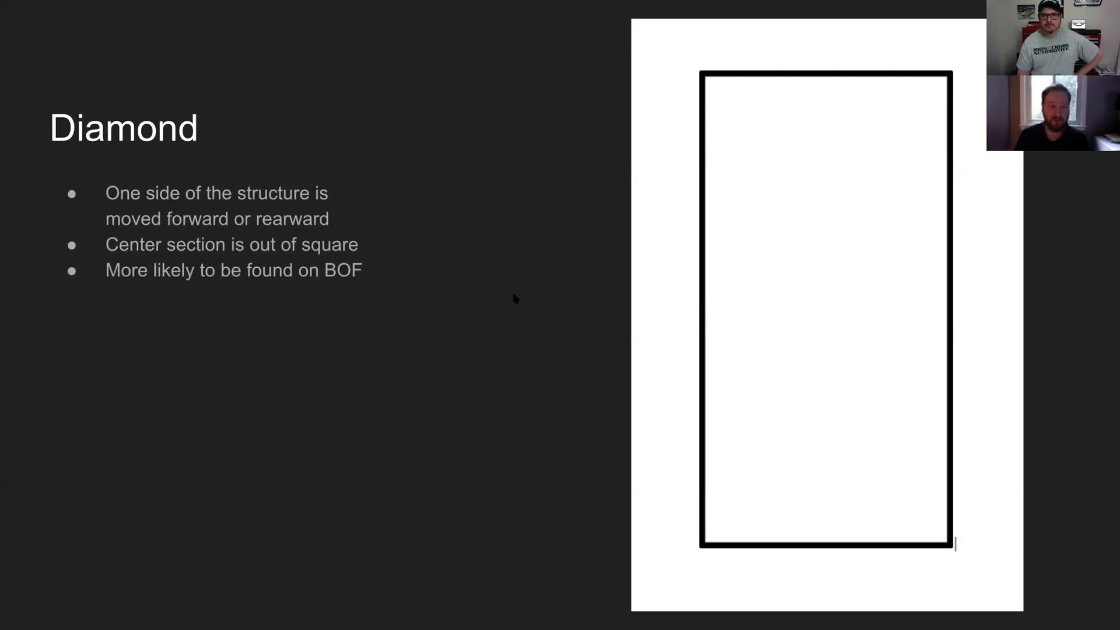
mouse_move(284, 305)
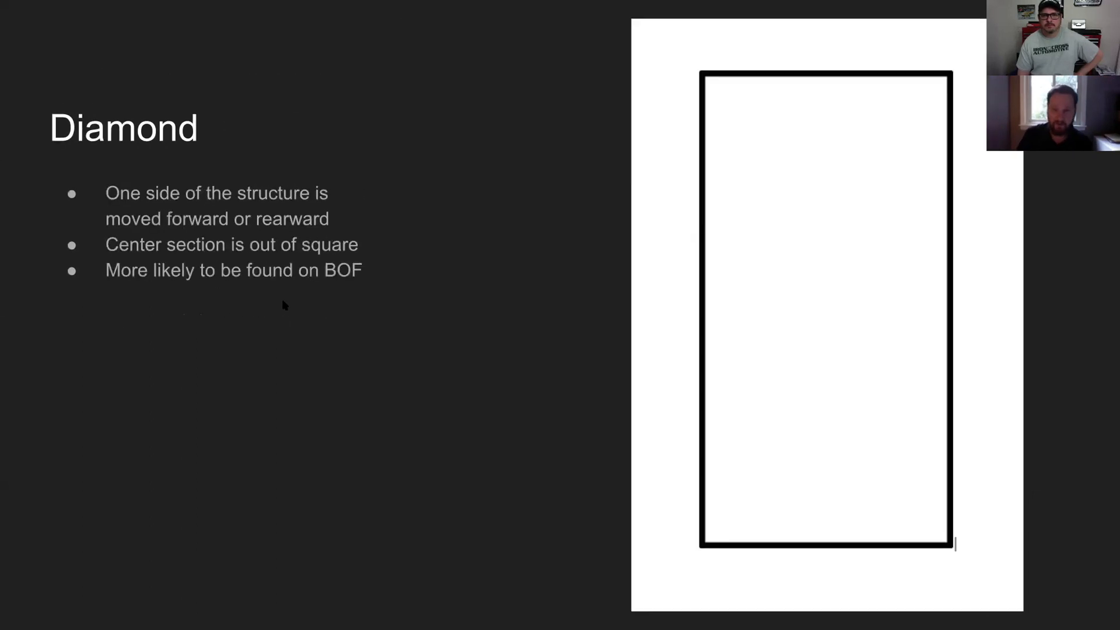
mouse_move(434, 81)
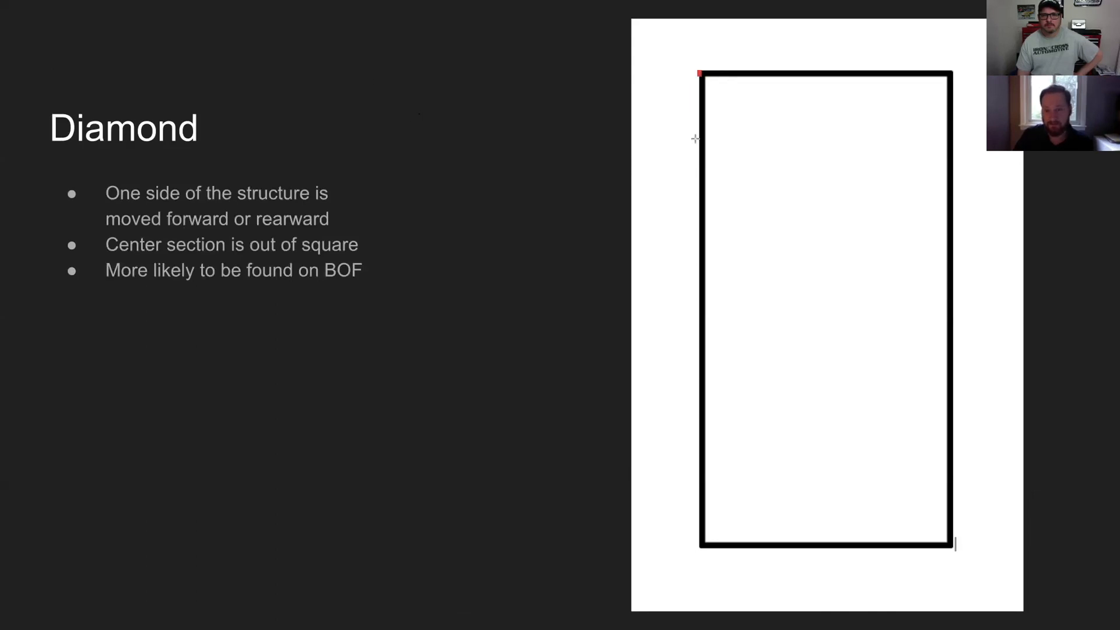
Draw the skewed red frame outline, then clear it and advance to the measurement diagram
drag(700, 76, 700, 589)
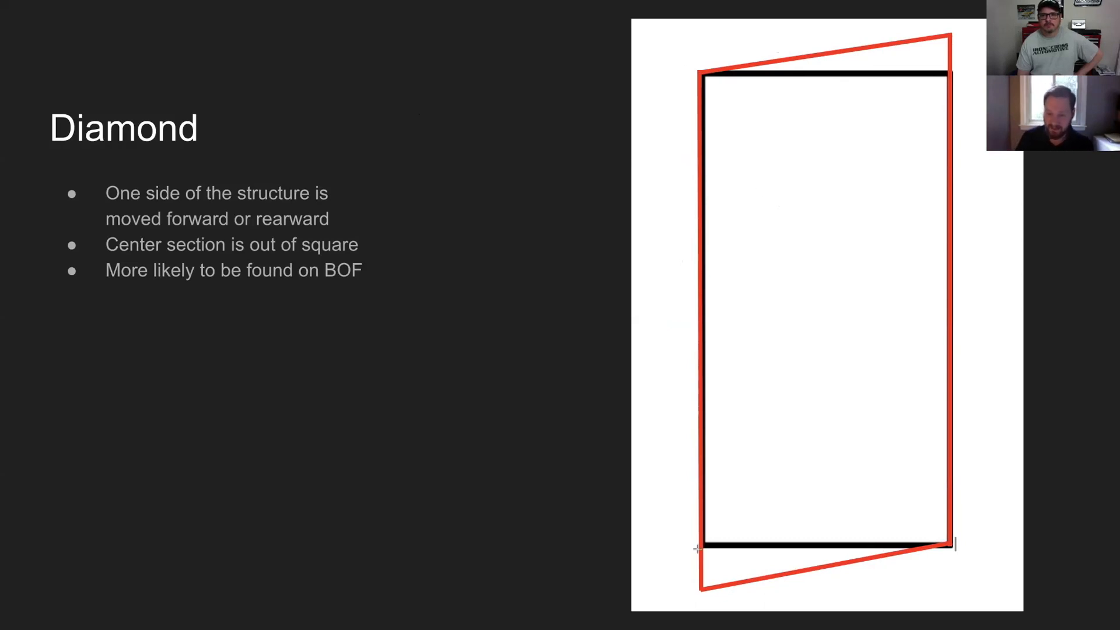
mouse_move(961, 508)
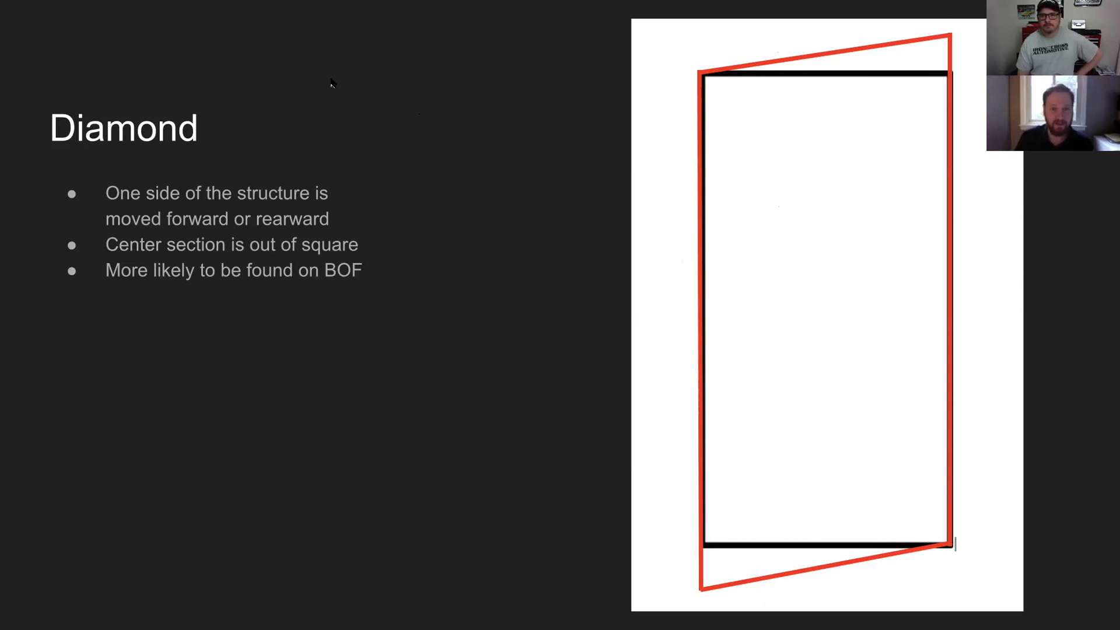
mouse_move(604, 80)
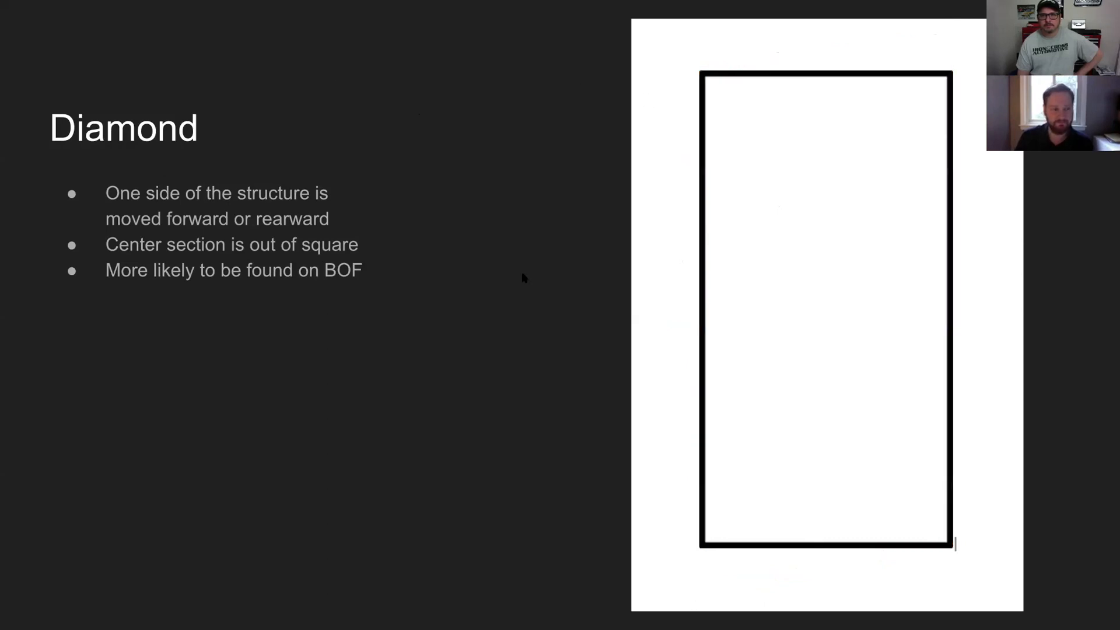
key(Right)
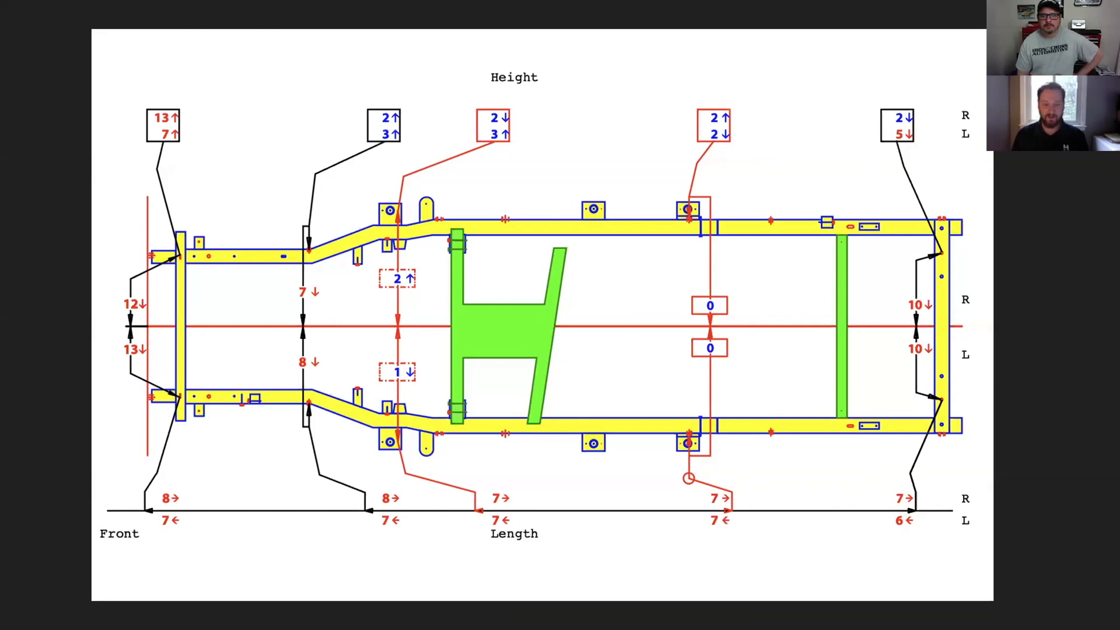
mouse_move(312, 274)
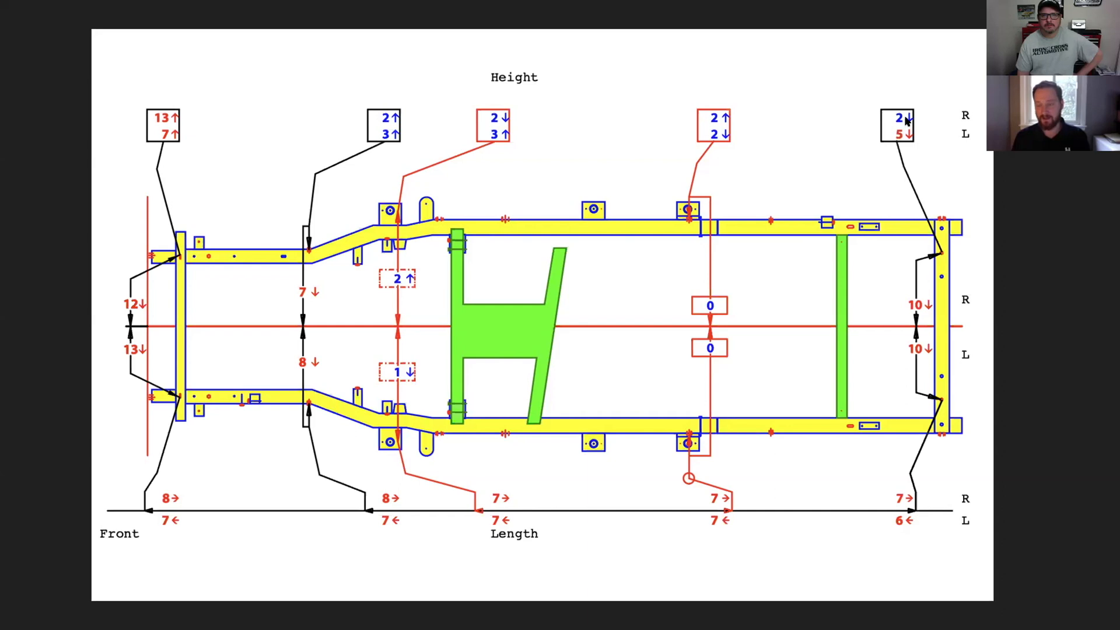
mouse_move(126, 340)
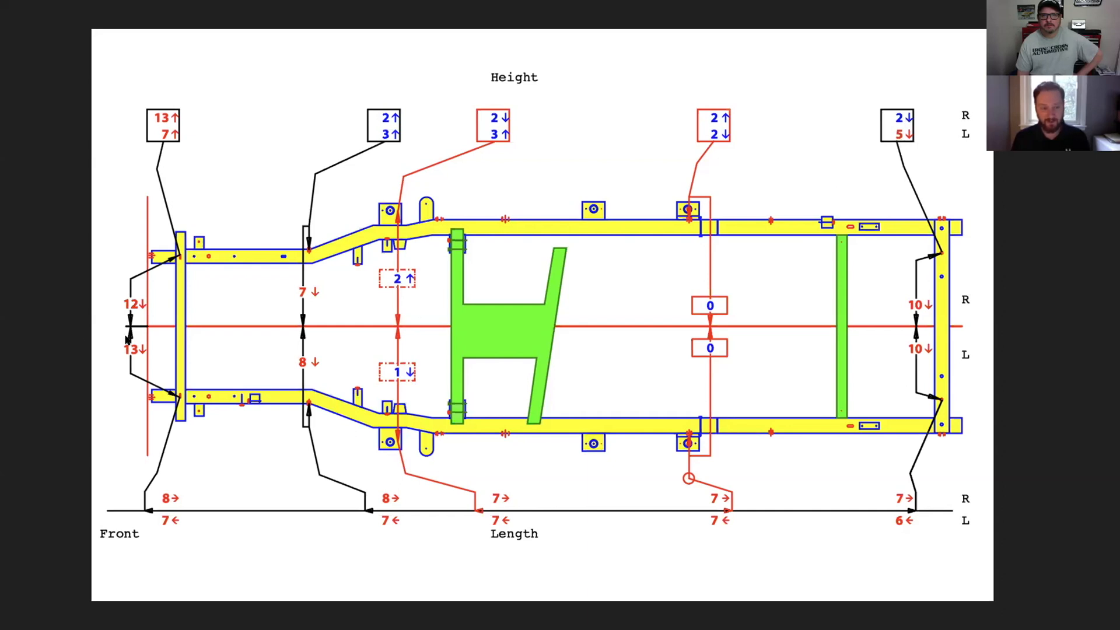
mouse_move(793, 317)
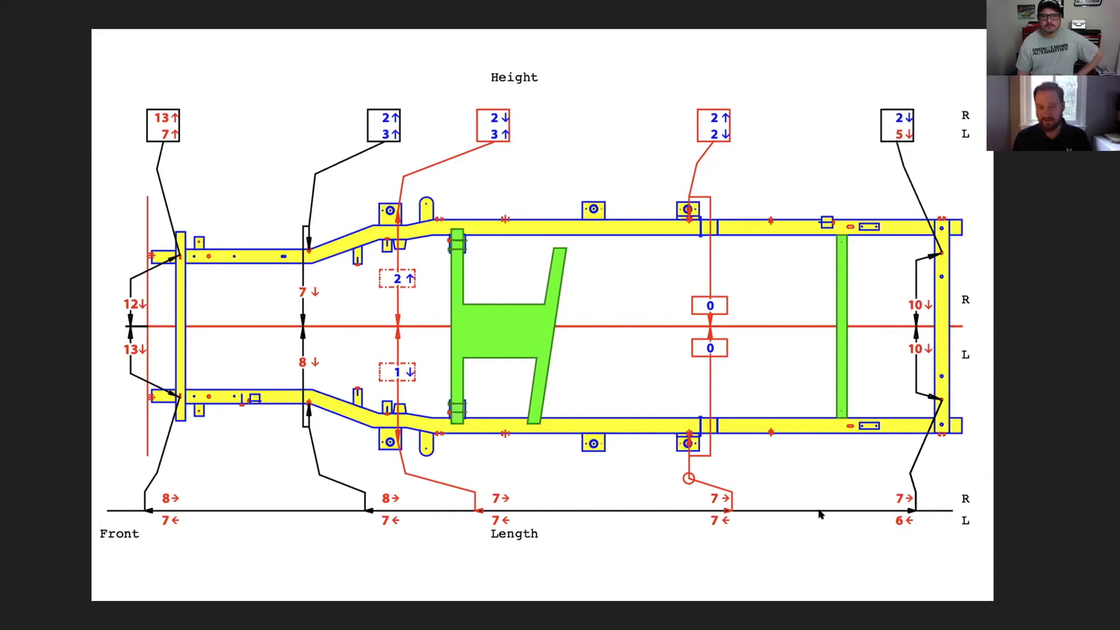
mouse_move(682, 455)
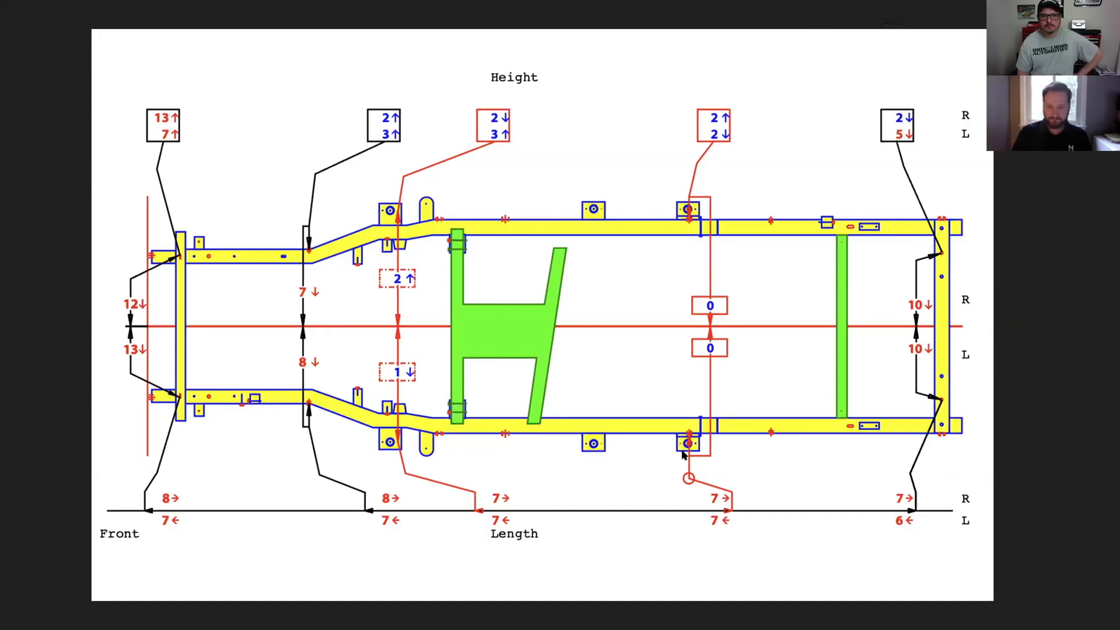
mouse_move(175, 504)
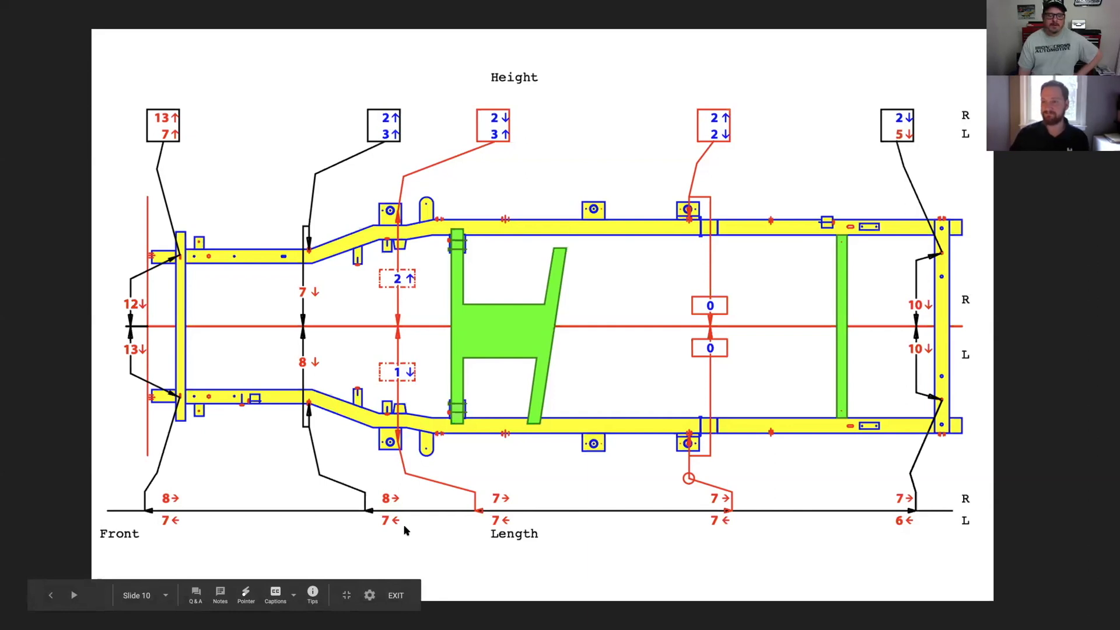
mouse_move(1016, 517)
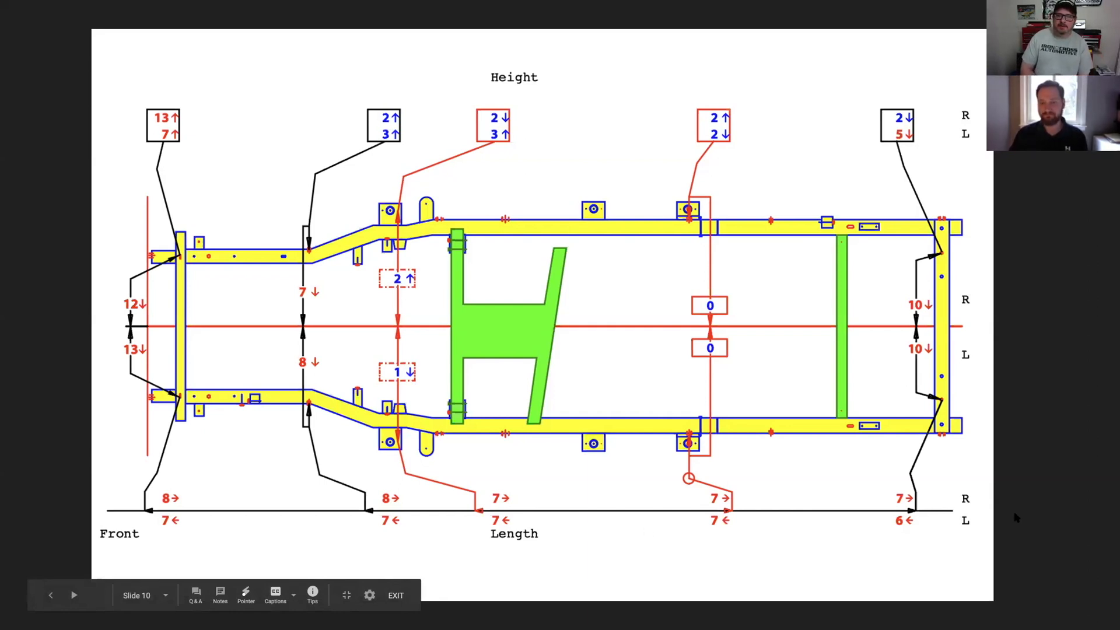